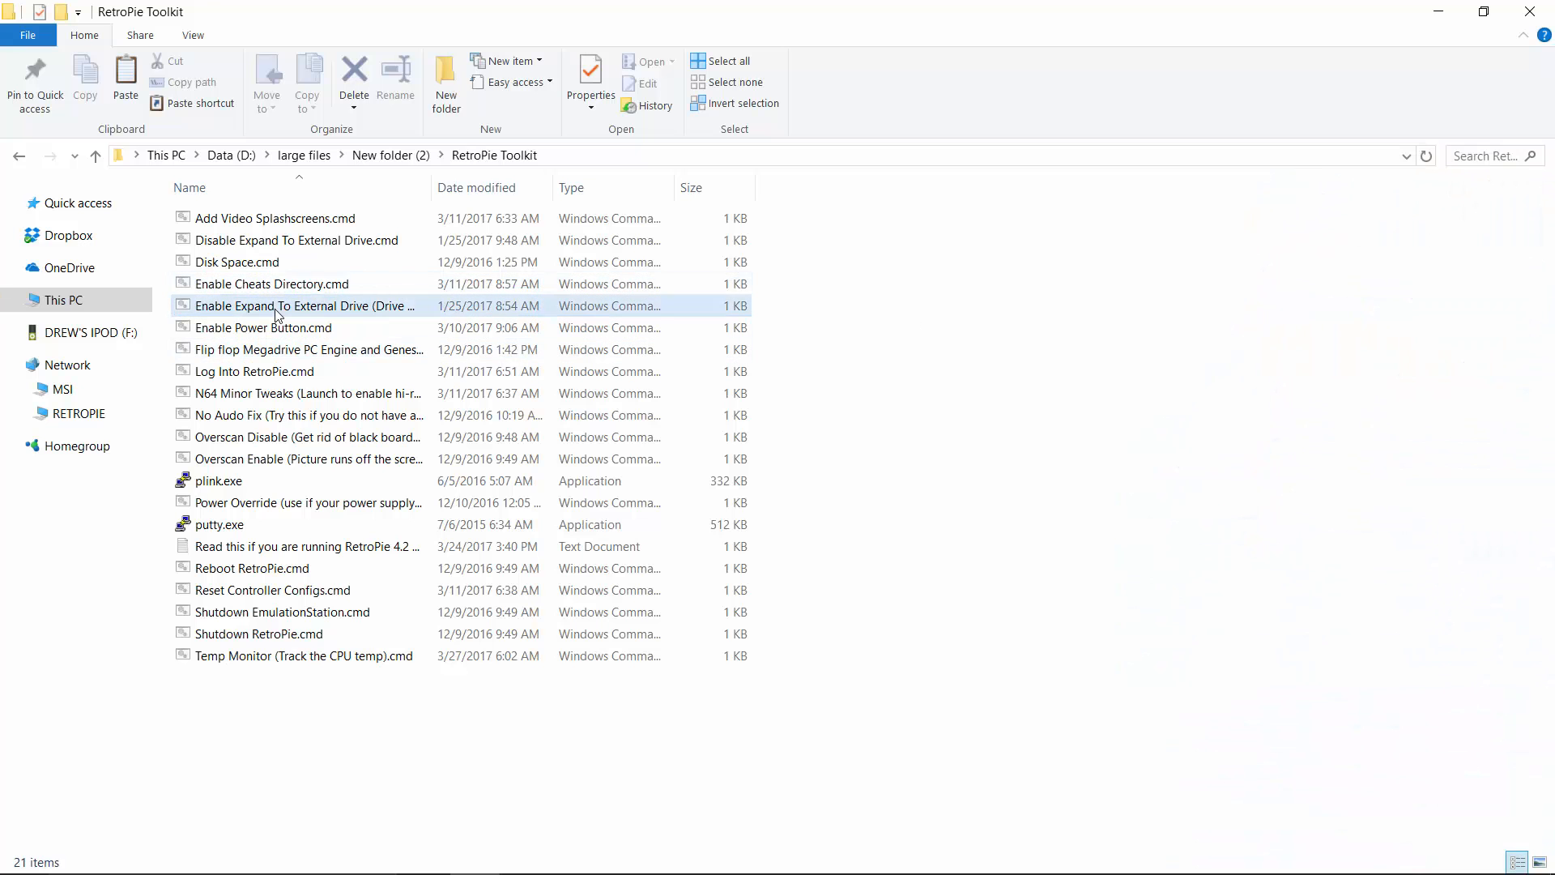
# Run the Enable Expand To External Drive .cmd script.
pyautogui.doubleClick(303, 306)
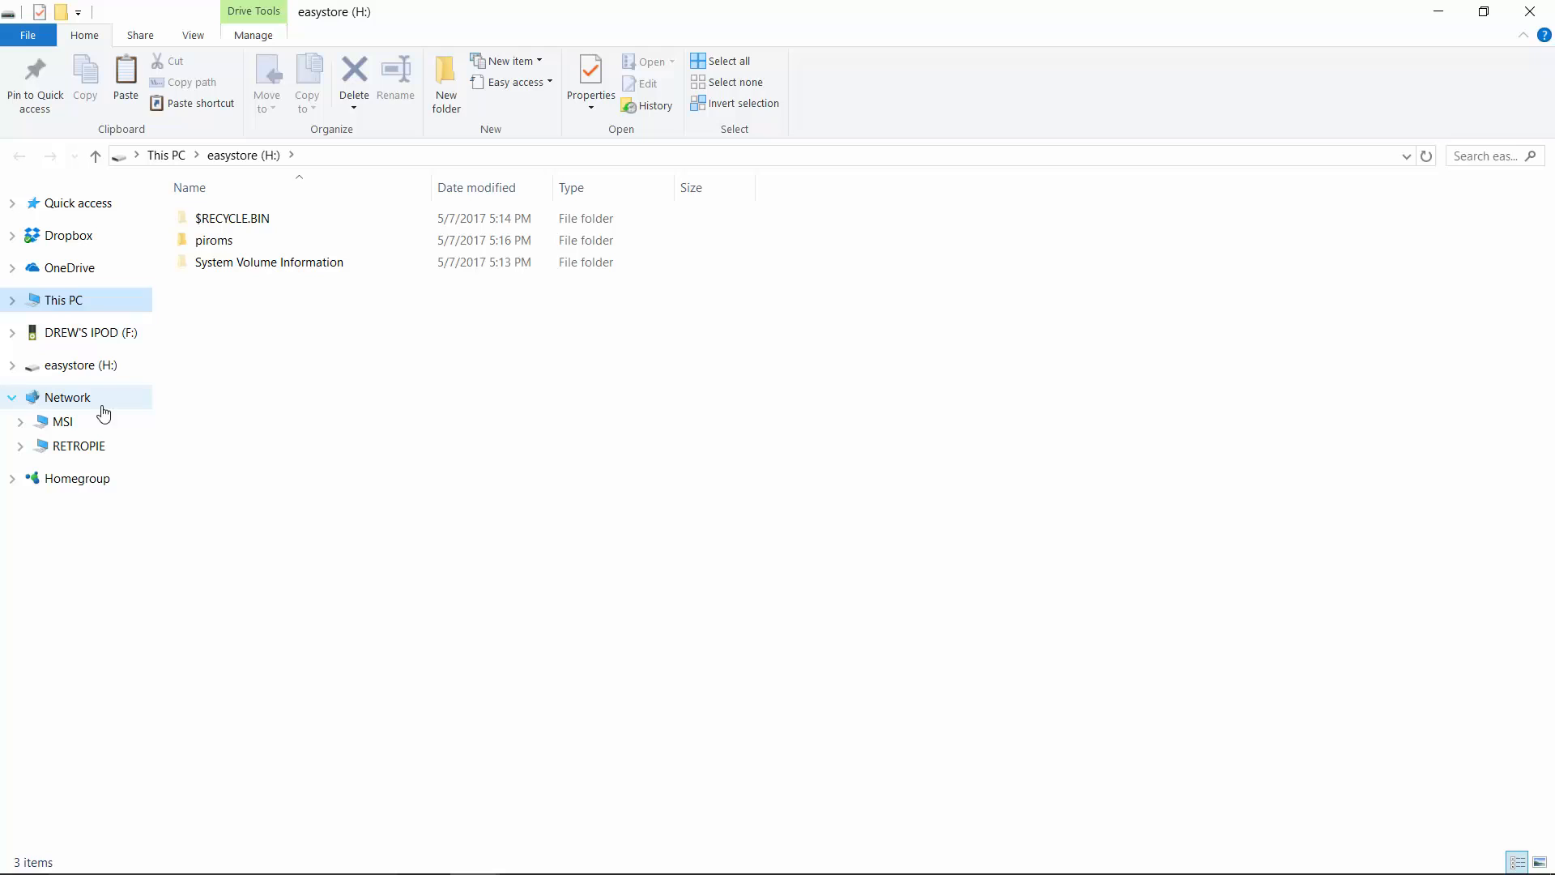
# Open piroms\roms on the easystore drive and browse its 118 system folders.
pyautogui.click(214, 240)
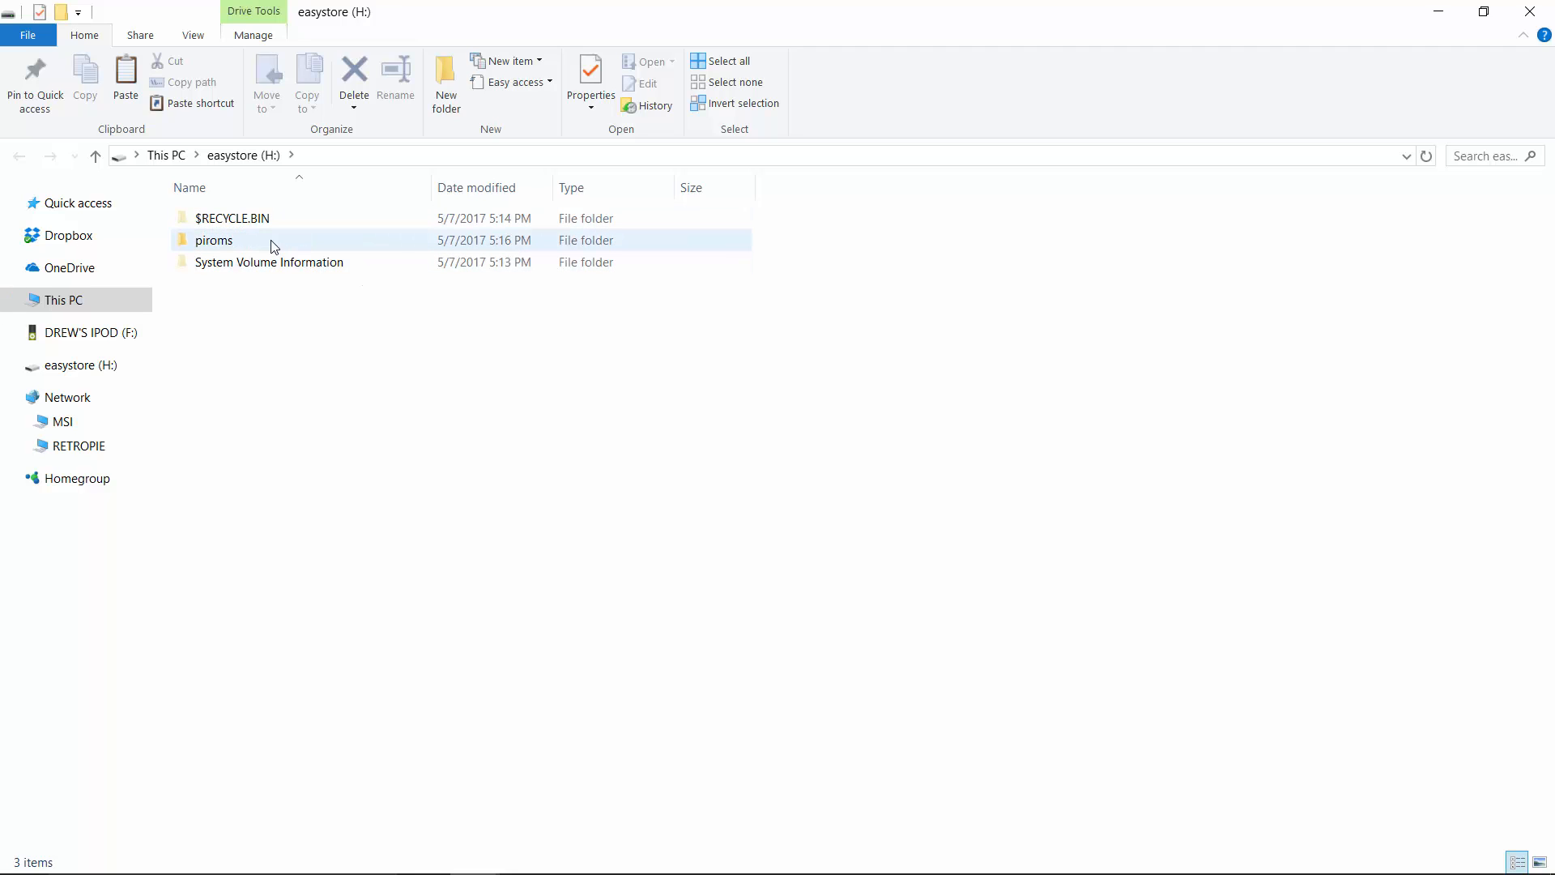
pyautogui.moveTo(222, 246)
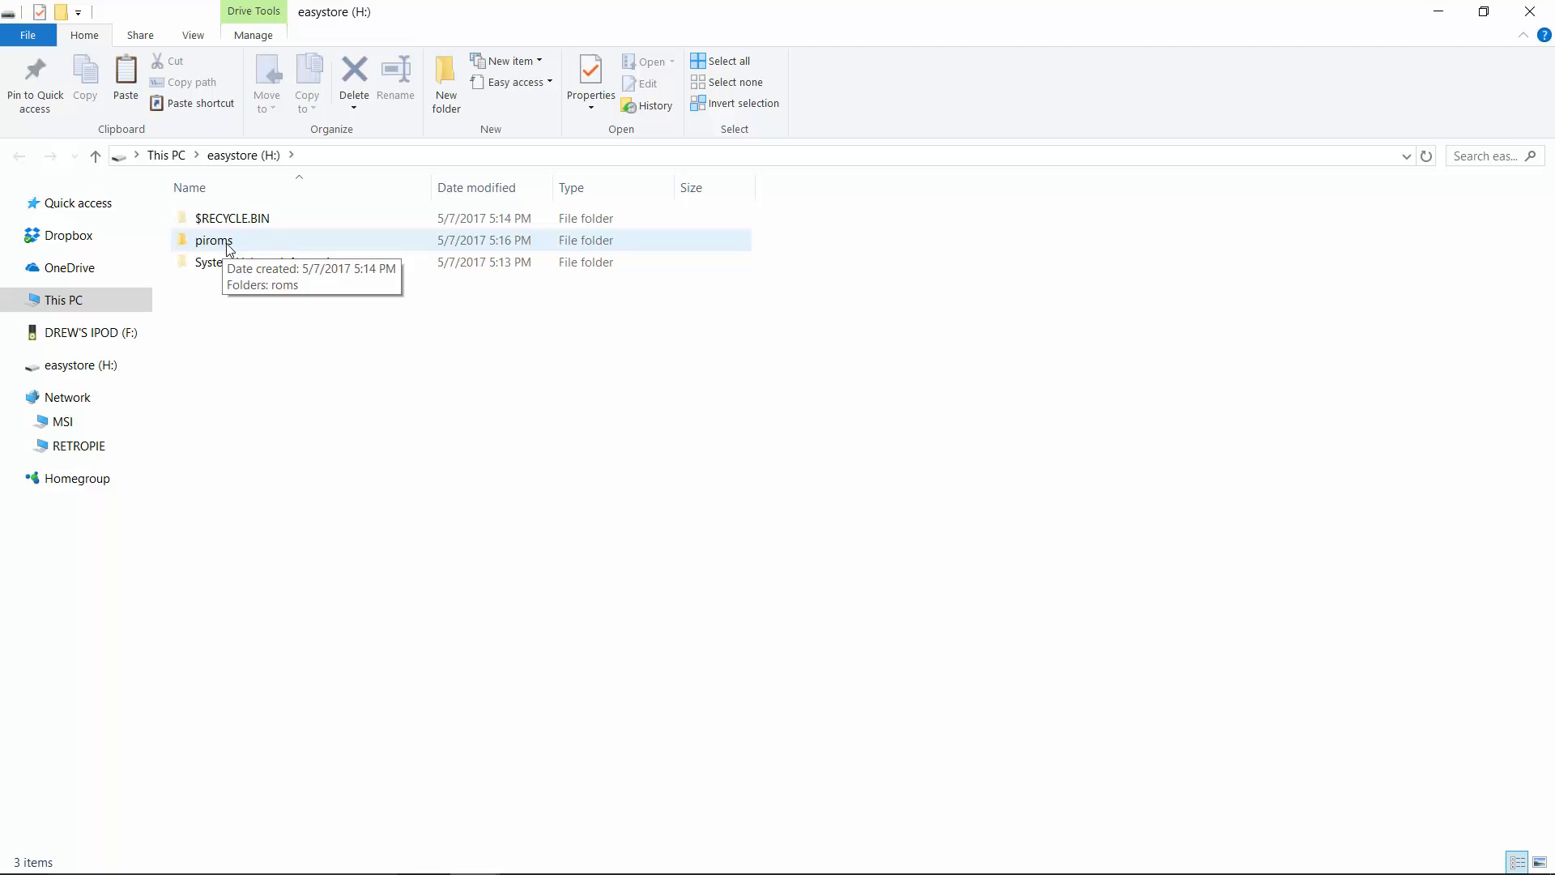
pyautogui.moveTo(226, 246)
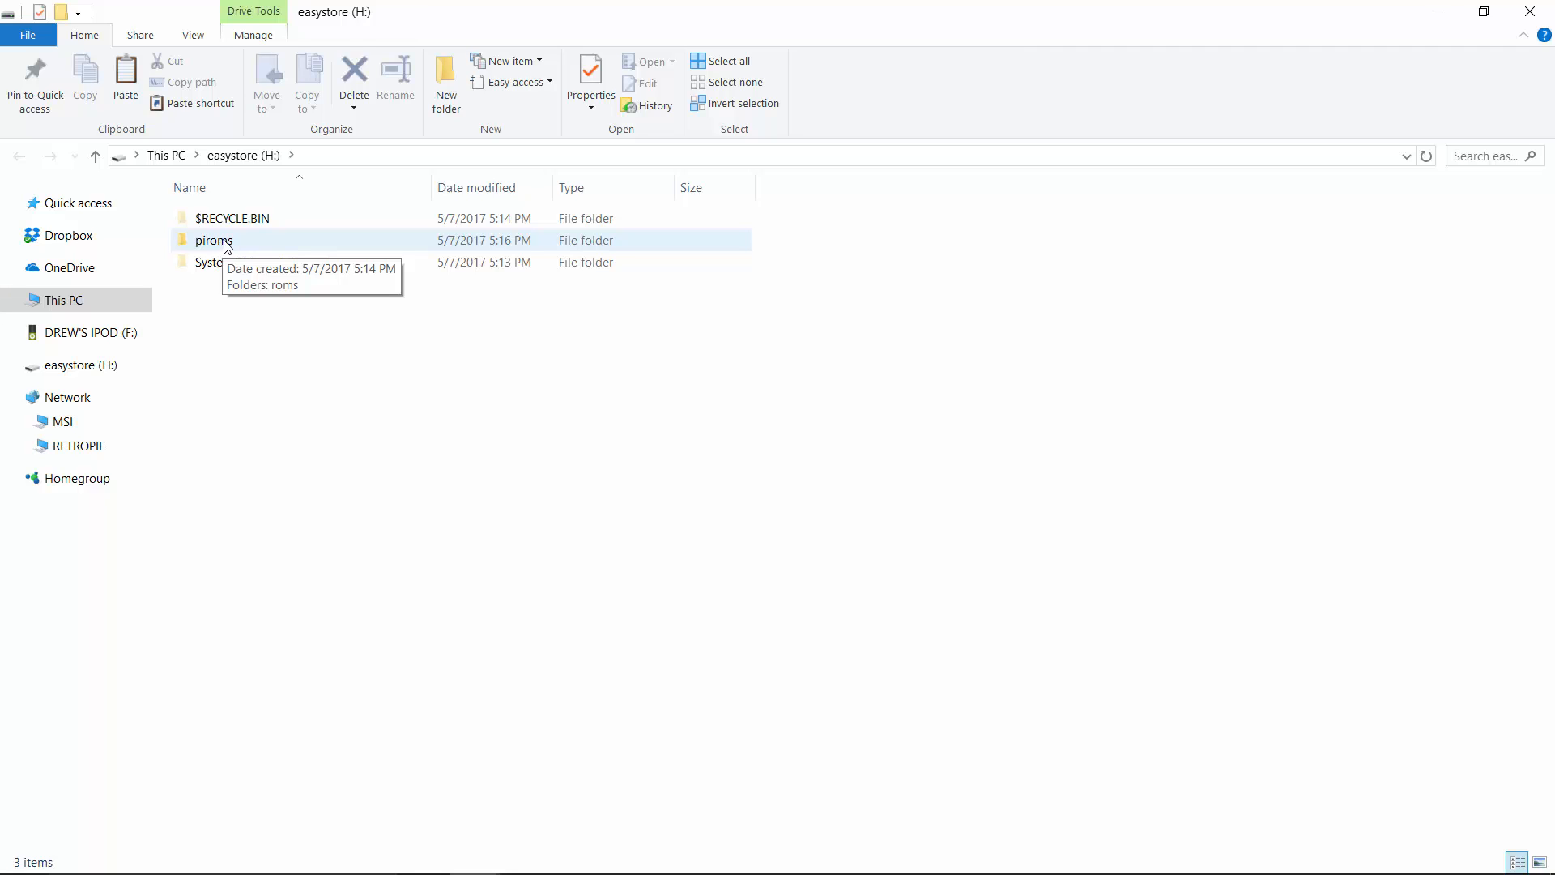
pyautogui.doubleClick(214, 240)
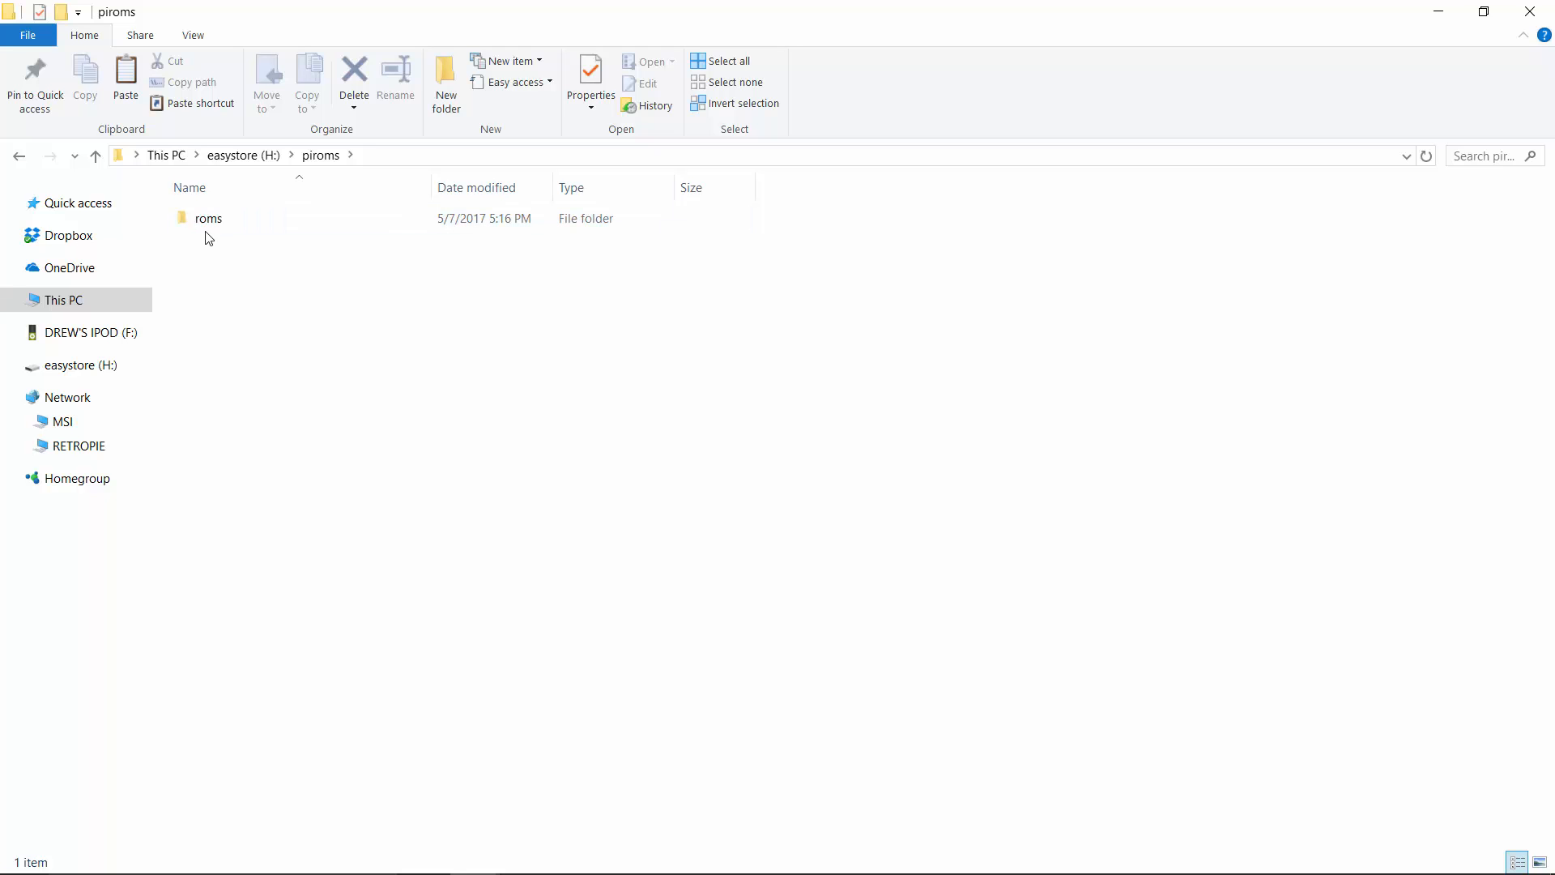
pyautogui.doubleClick(209, 218)
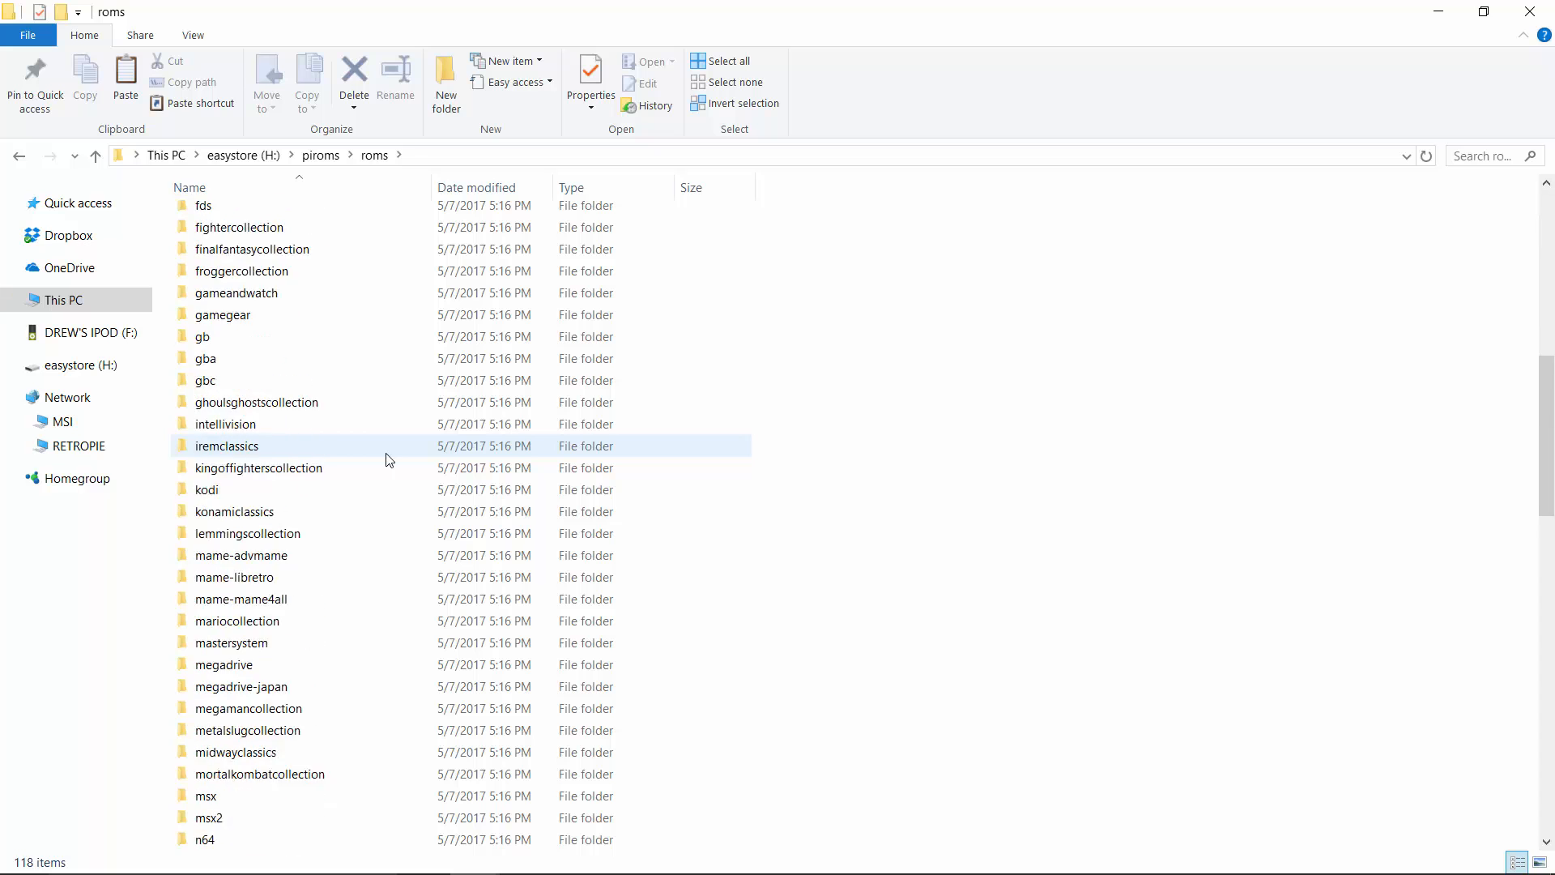
pyautogui.scroll(-3)
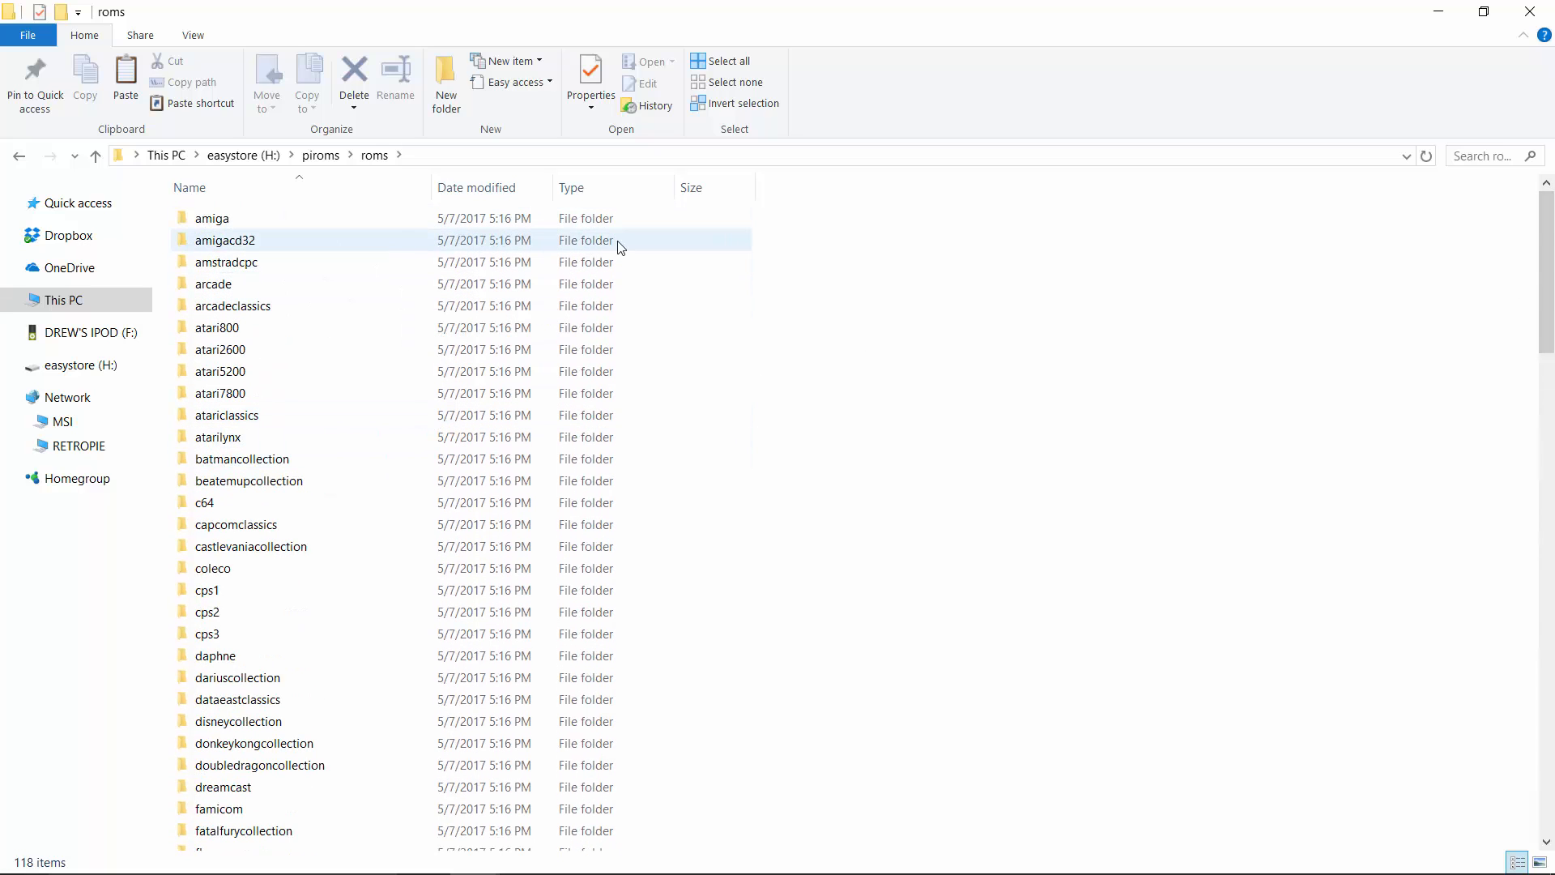
# Bring up the local RetroPie roms folder (59 items) beside the drive's roms folder.
pyautogui.click(835, 455)
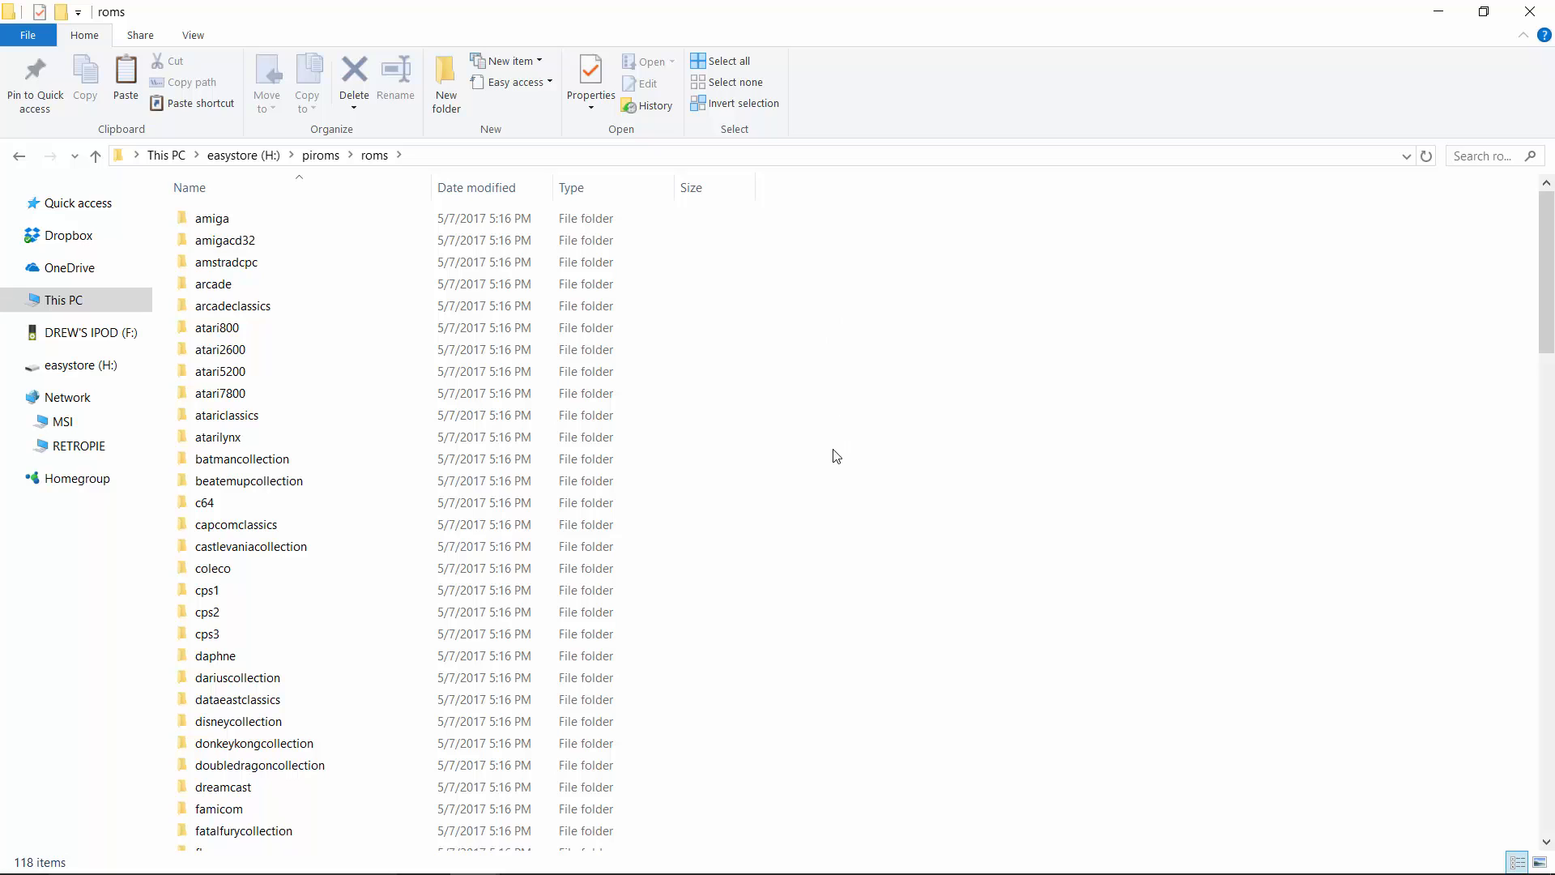
pyautogui.click(220, 371)
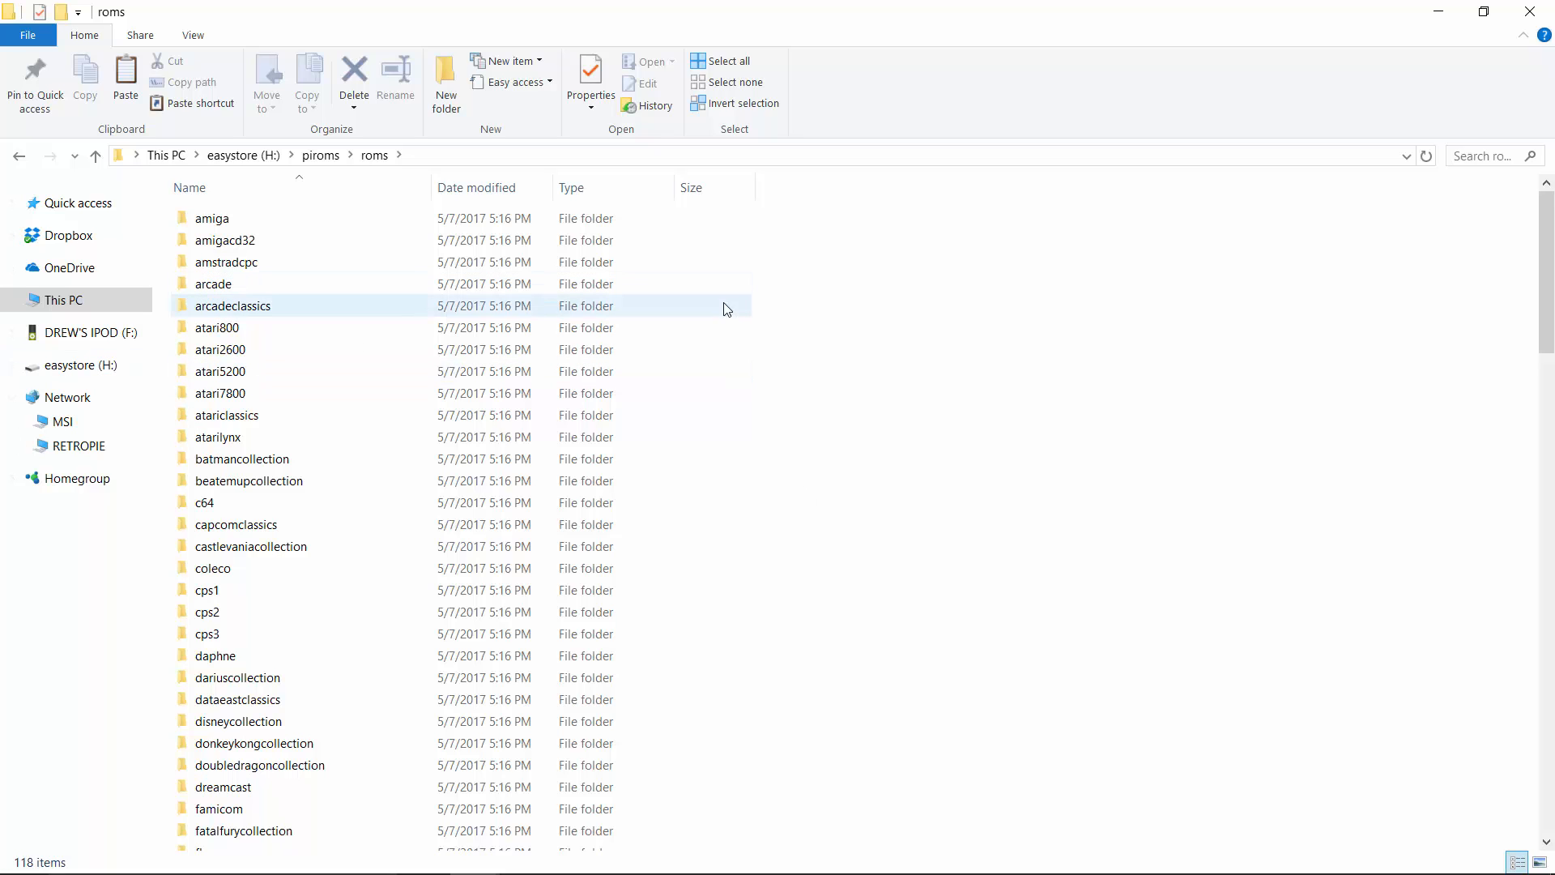
pyautogui.moveTo(399, 306)
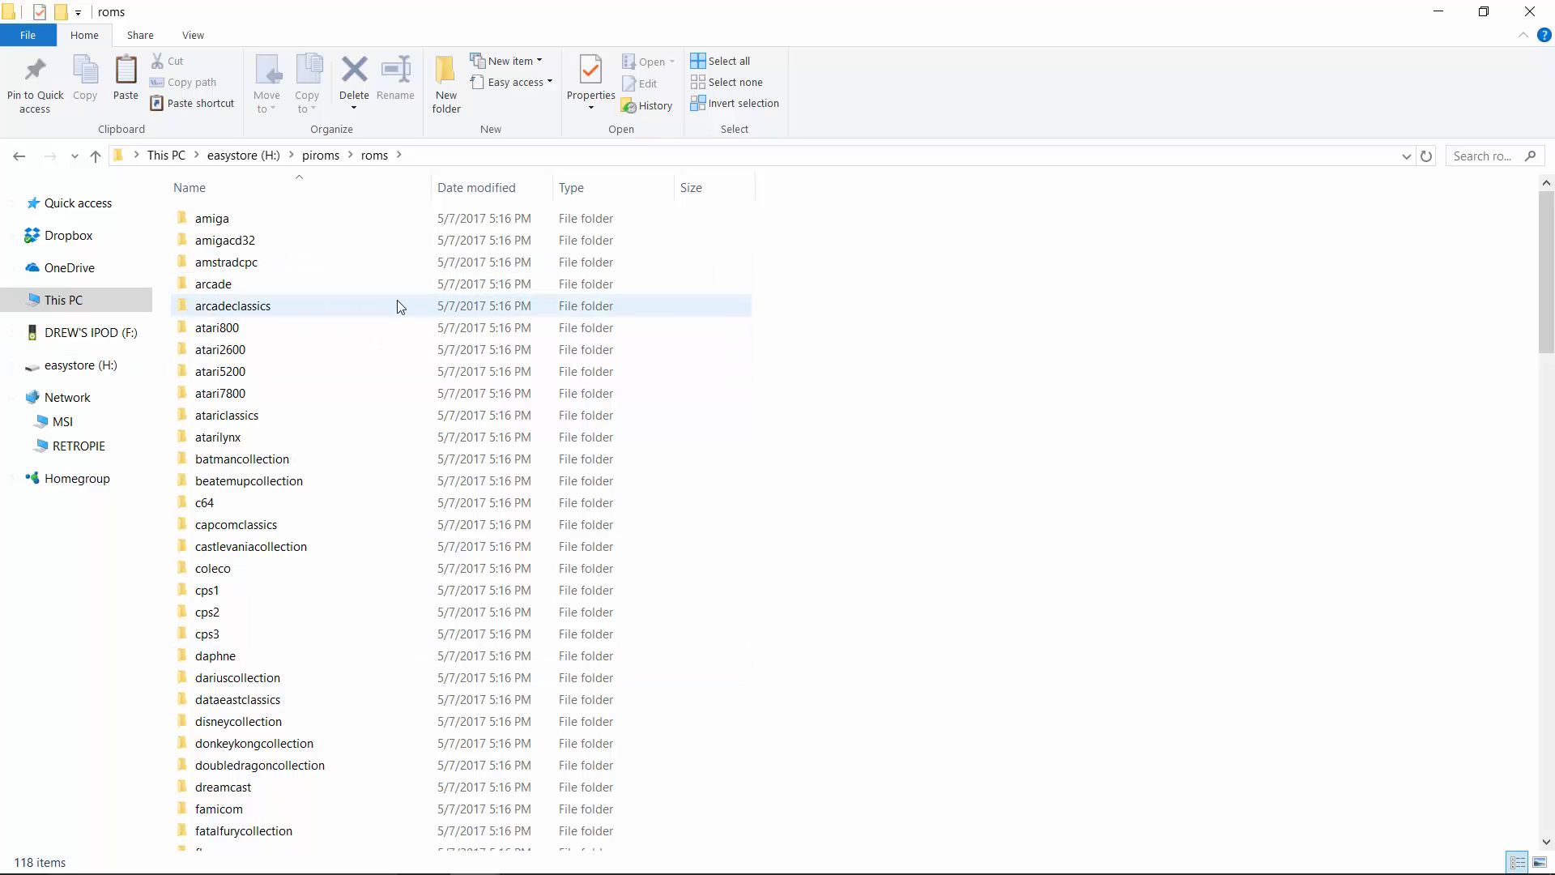
pyautogui.moveTo(233, 306)
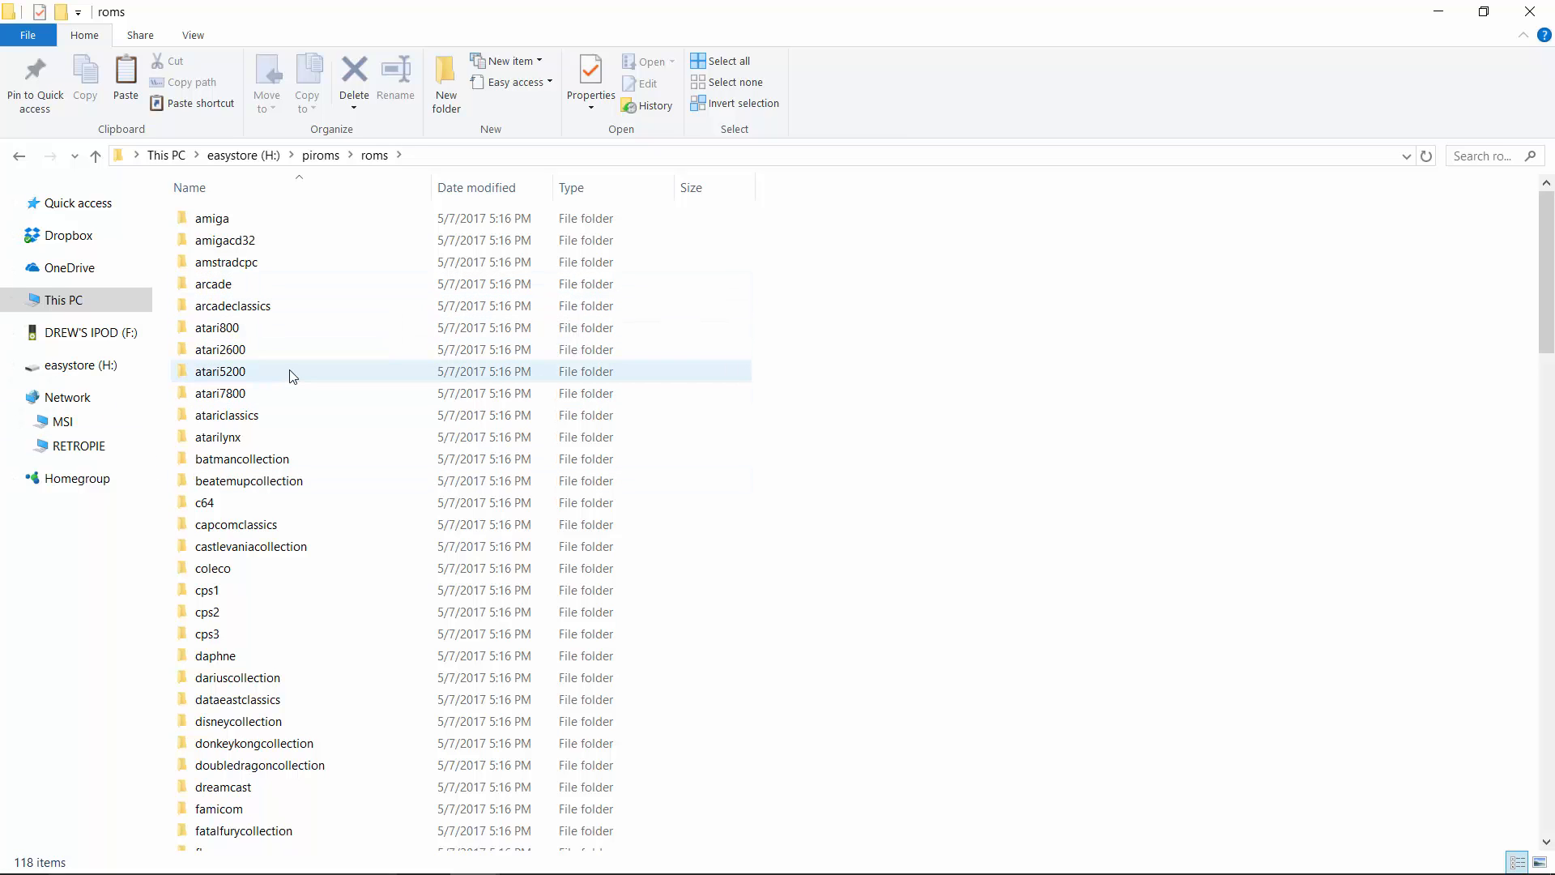
pyautogui.click(890, 398)
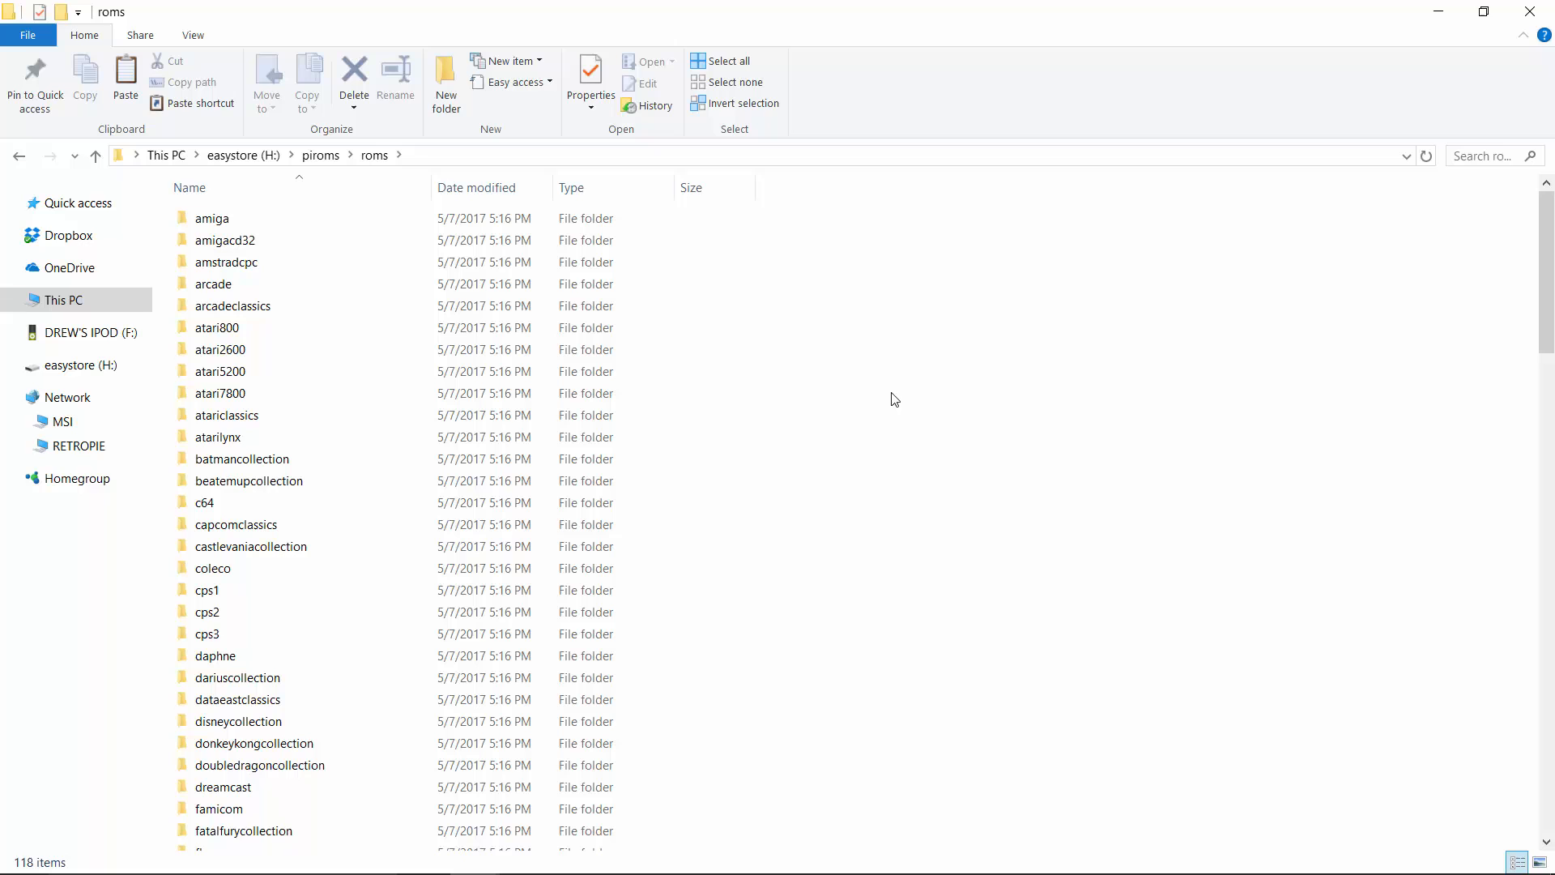
pyautogui.scroll(-3)
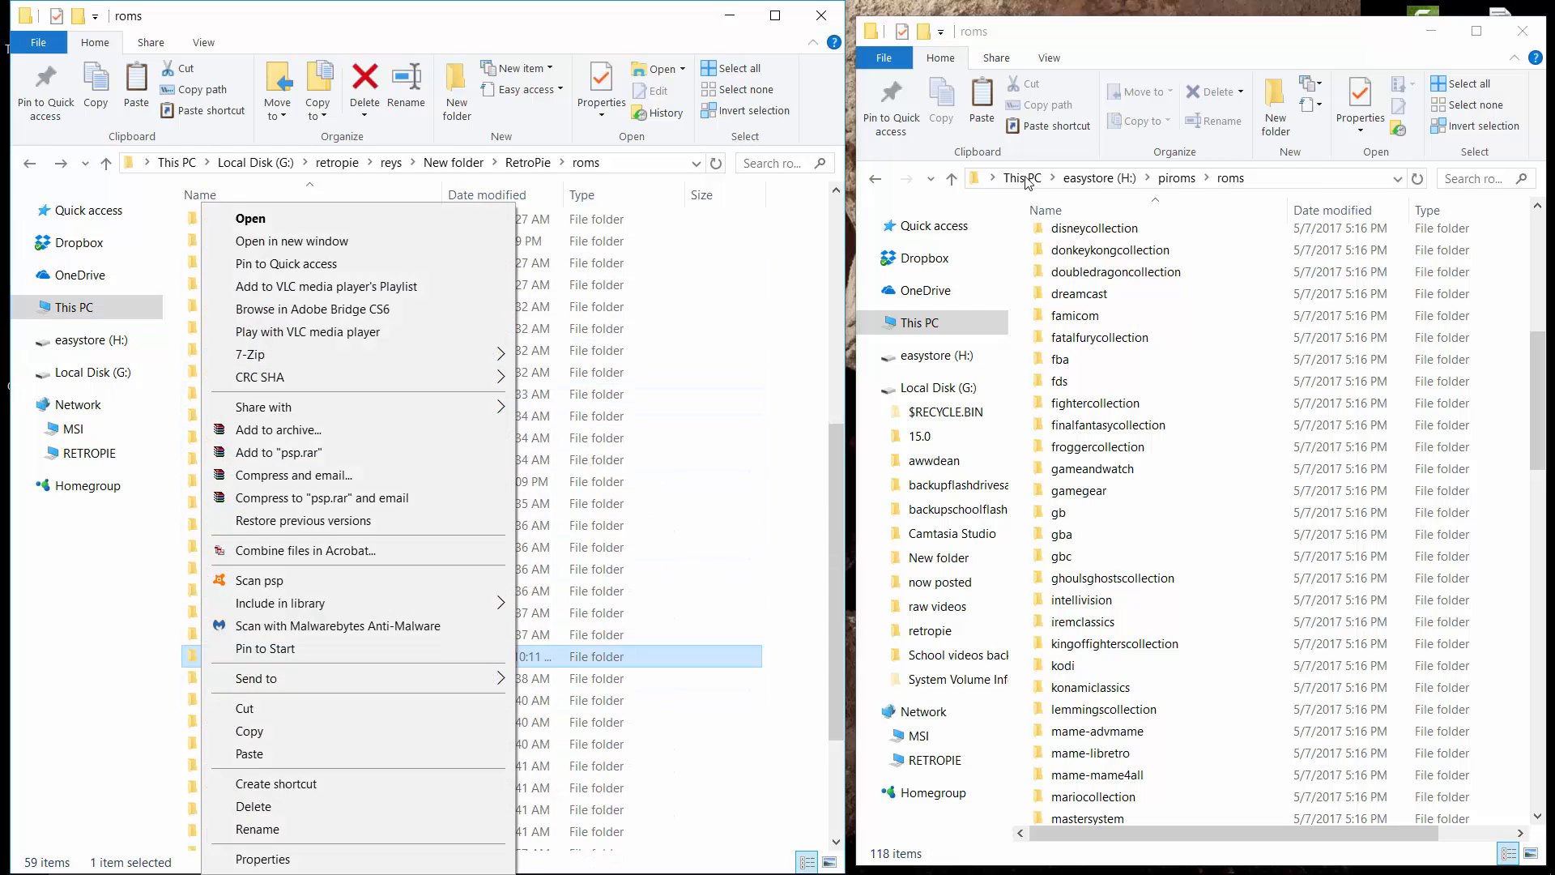
# Check the psx folder's size in Properties, then open the local psx folder.
pyautogui.click(263, 859)
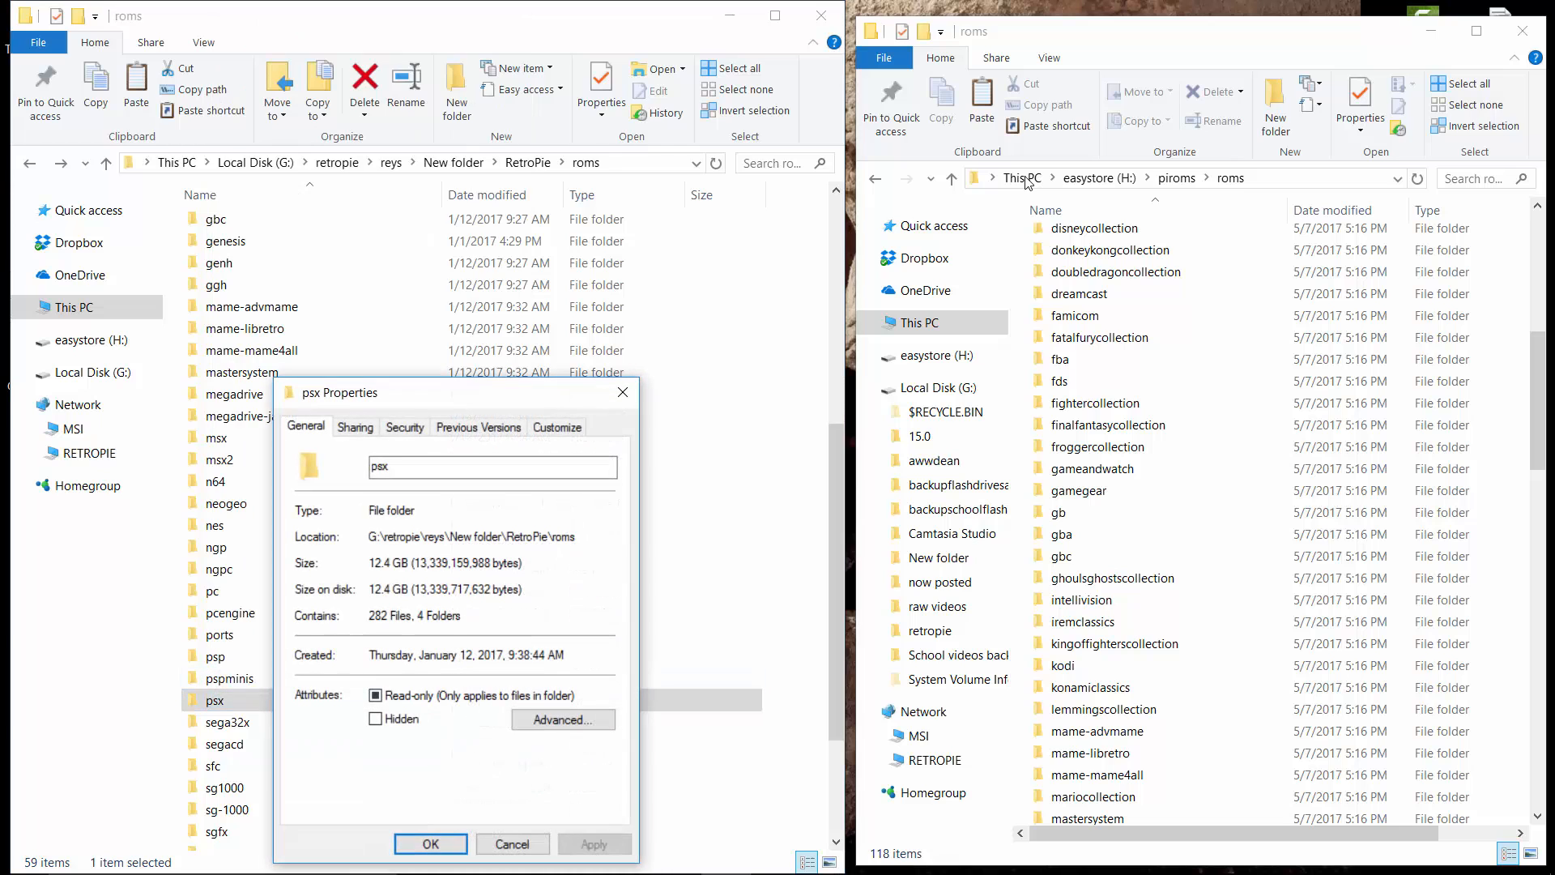
pyautogui.click(429, 844)
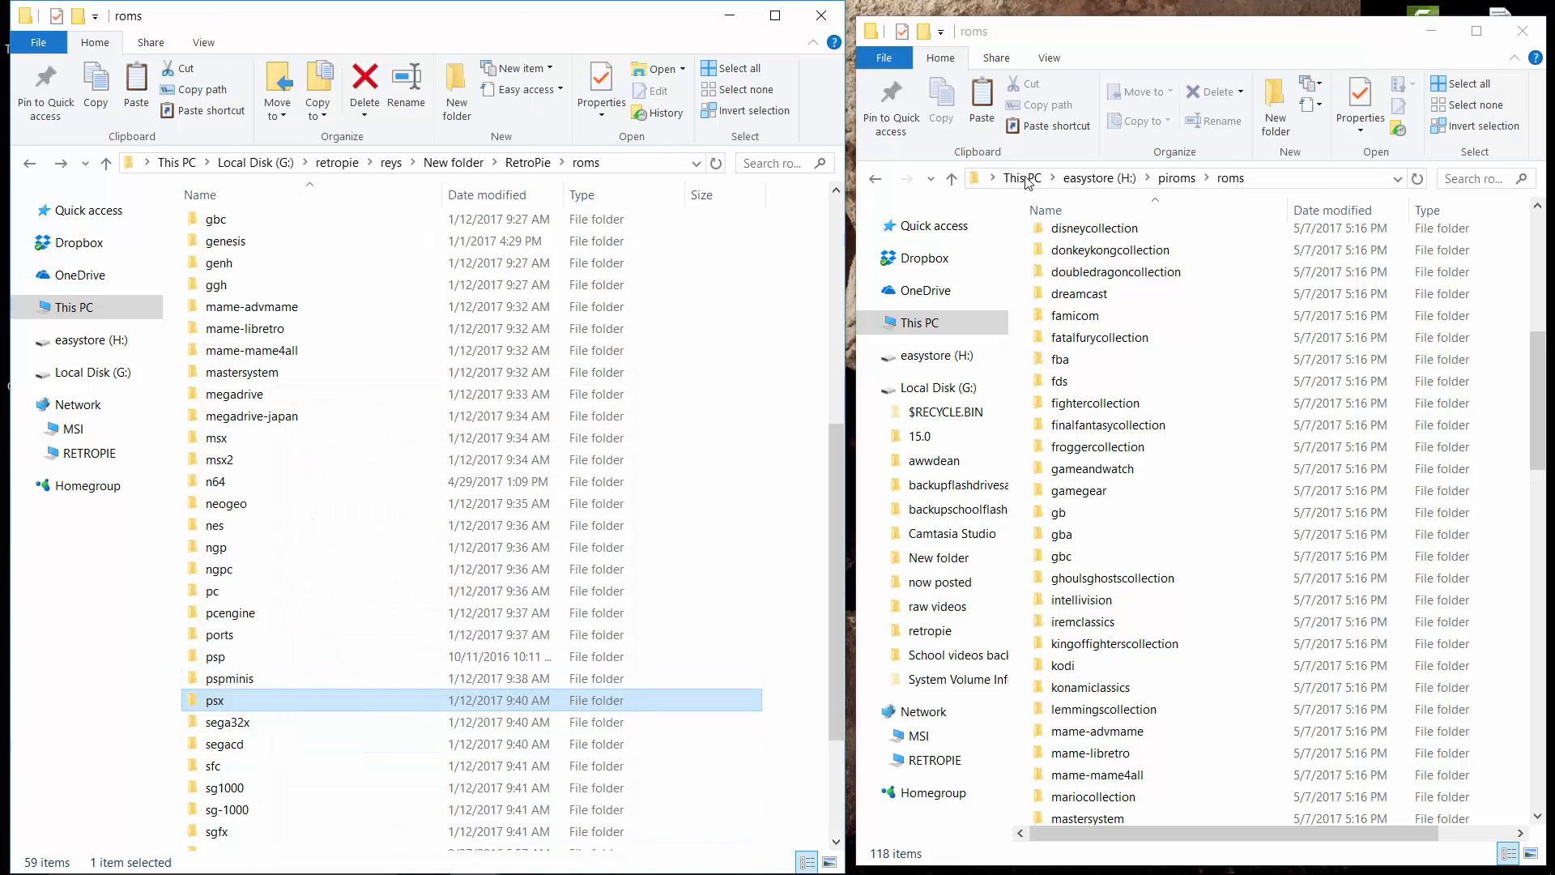
pyautogui.doubleClick(214, 699)
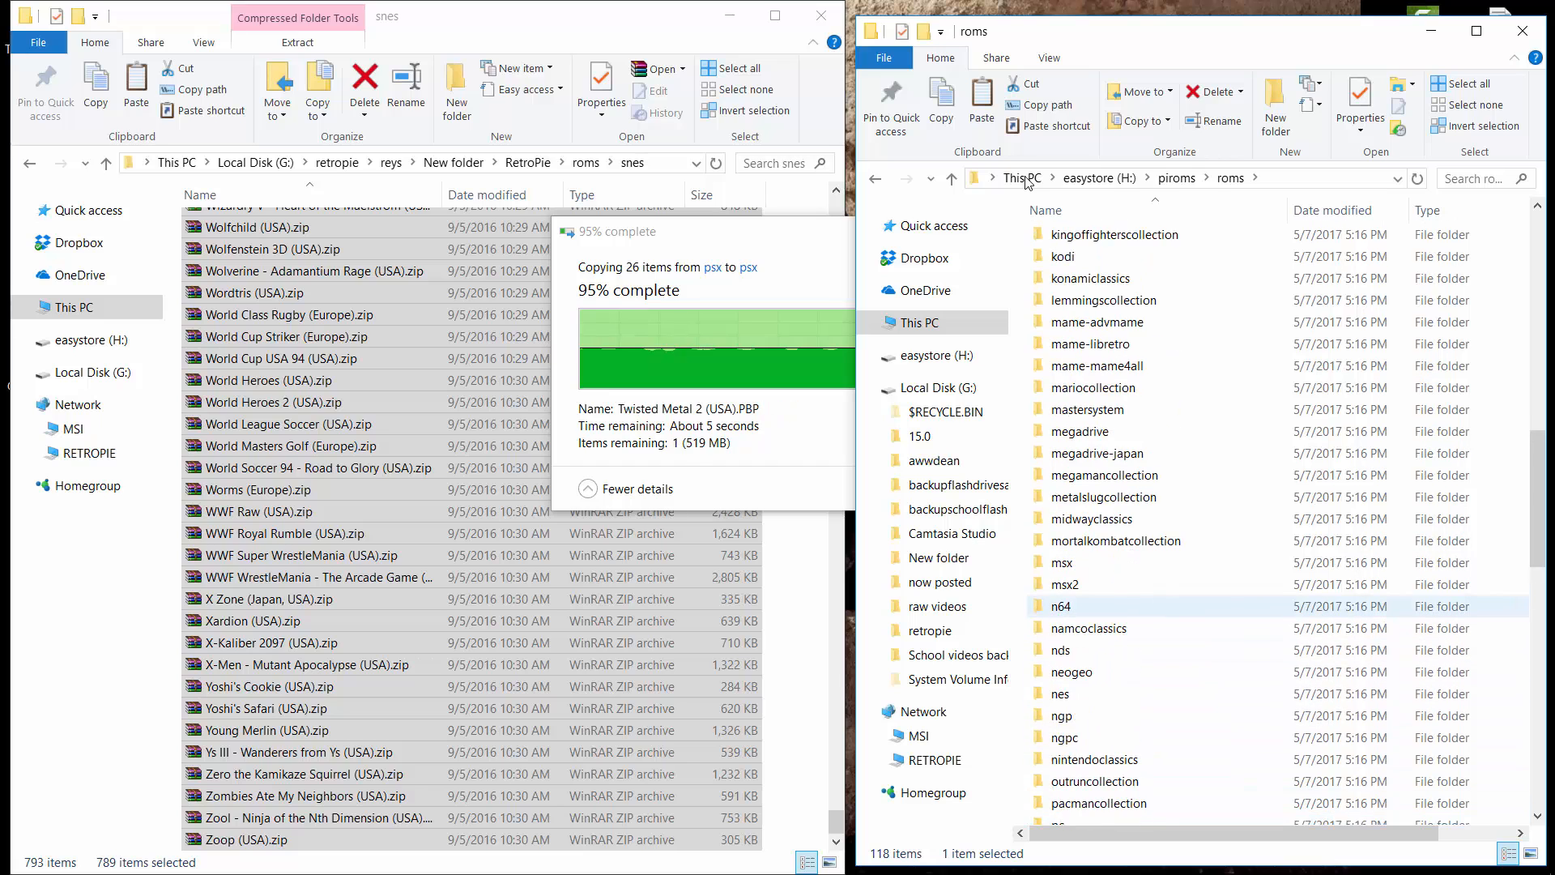
# Open the empty snes folder under easystore (H:)\piroms\roms for the SNES zips.
pyautogui.scroll(-3)
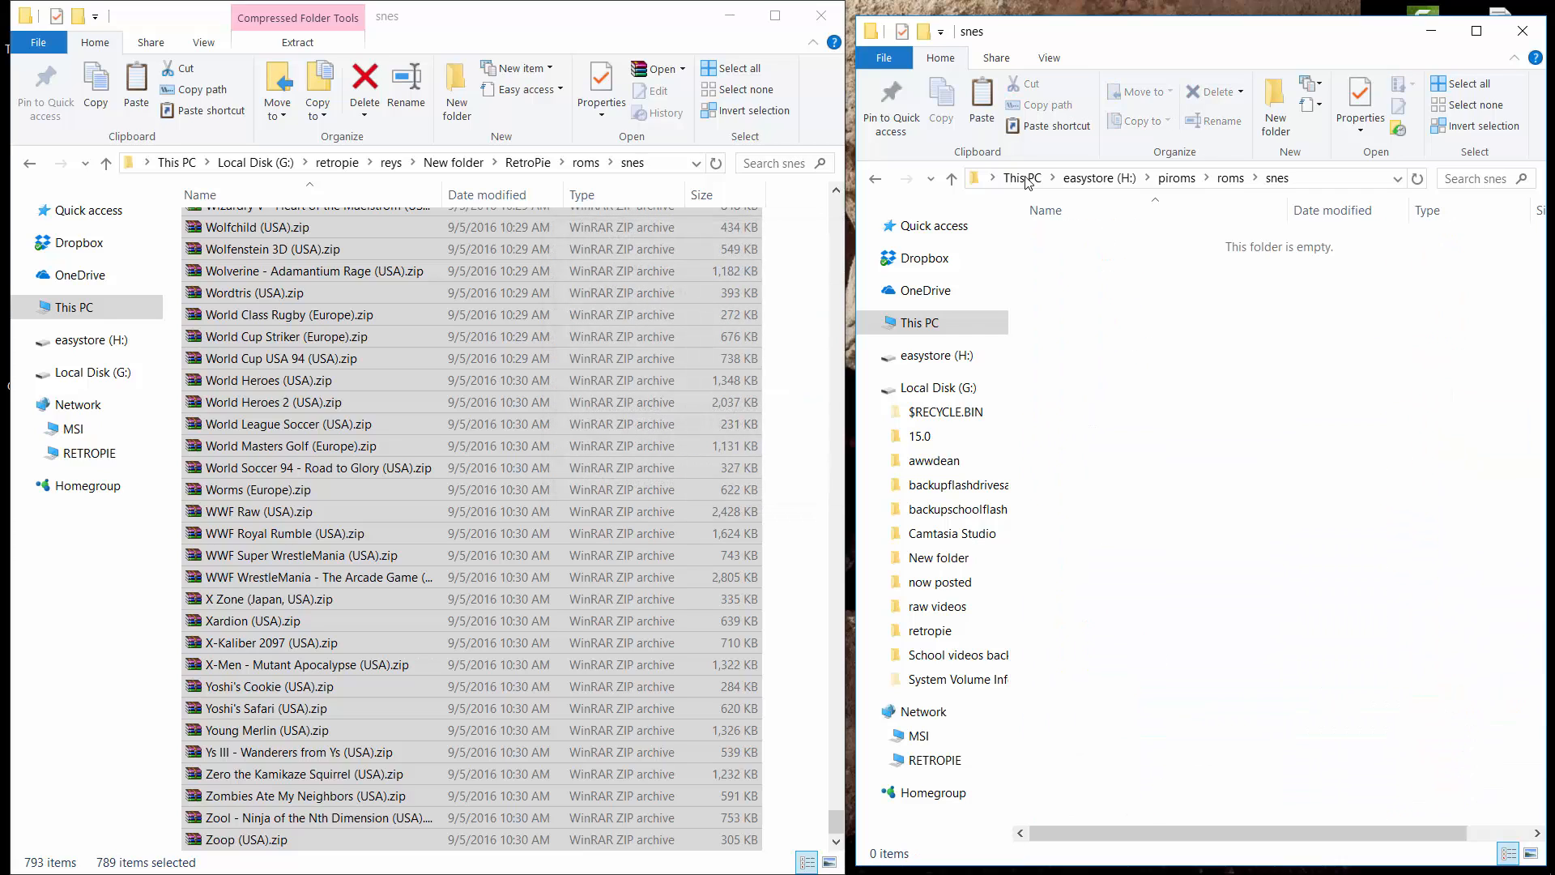
pyautogui.click(981, 102)
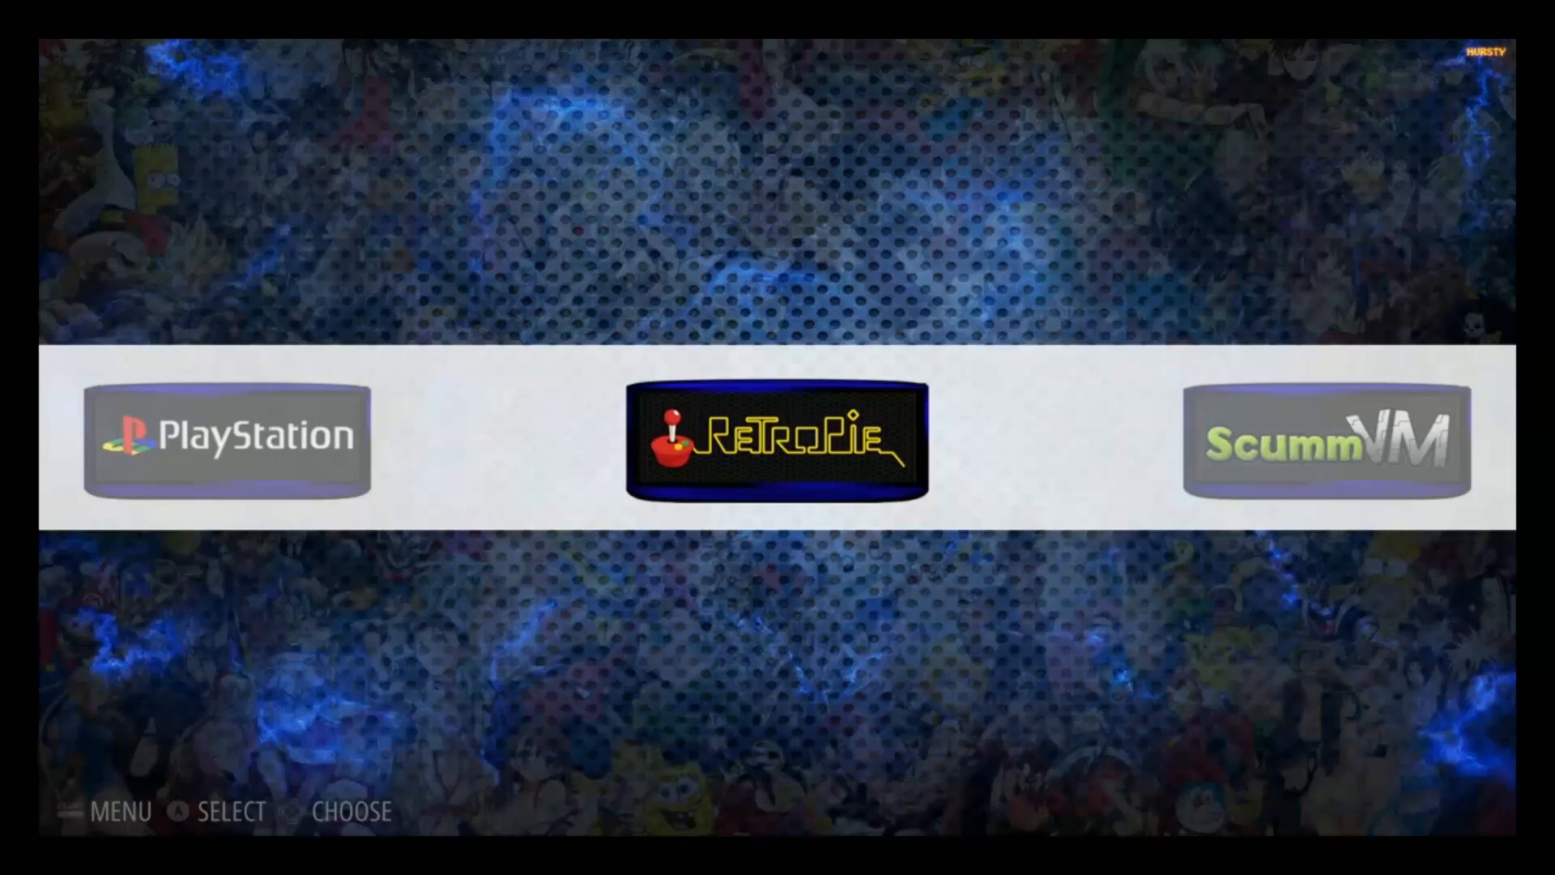
# Scroll the system carousel right through Amiga to MS-DOS.
pyautogui.hscroll(3)
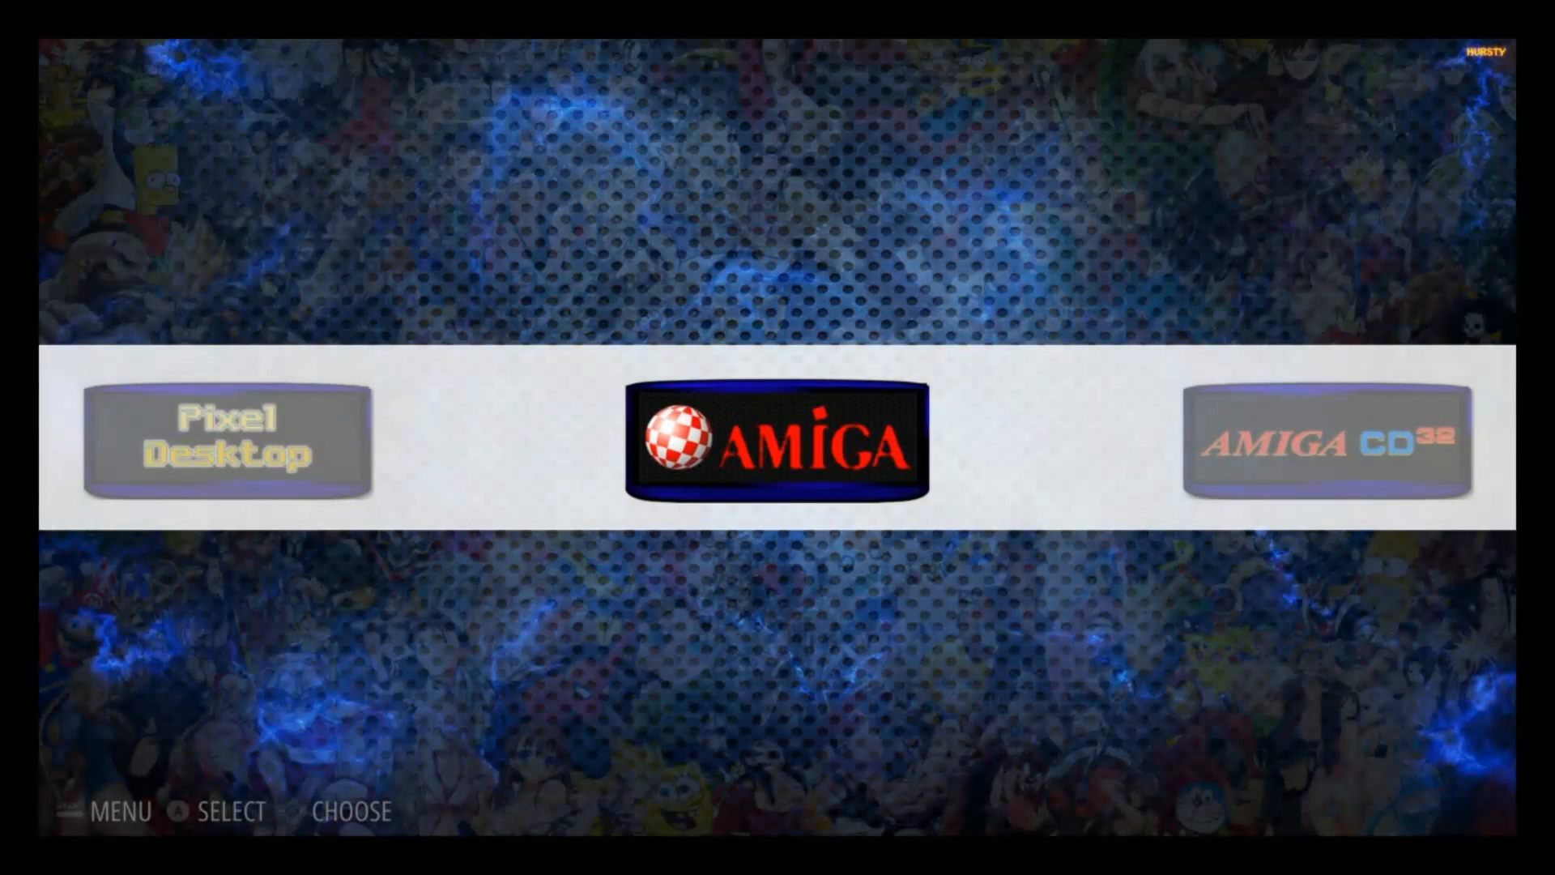
pyautogui.hscroll(3)
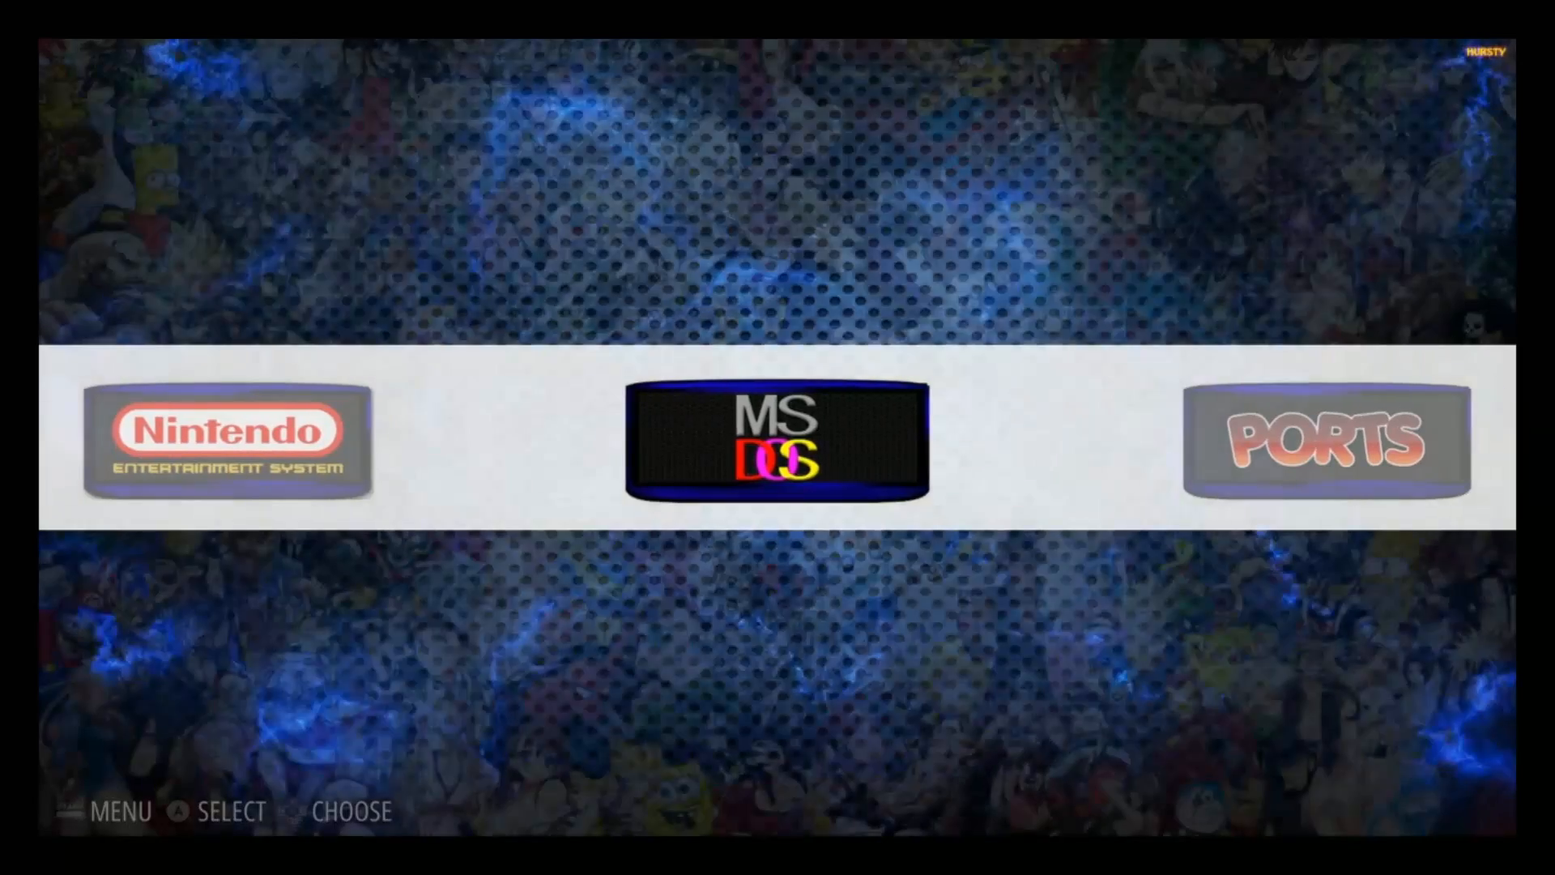